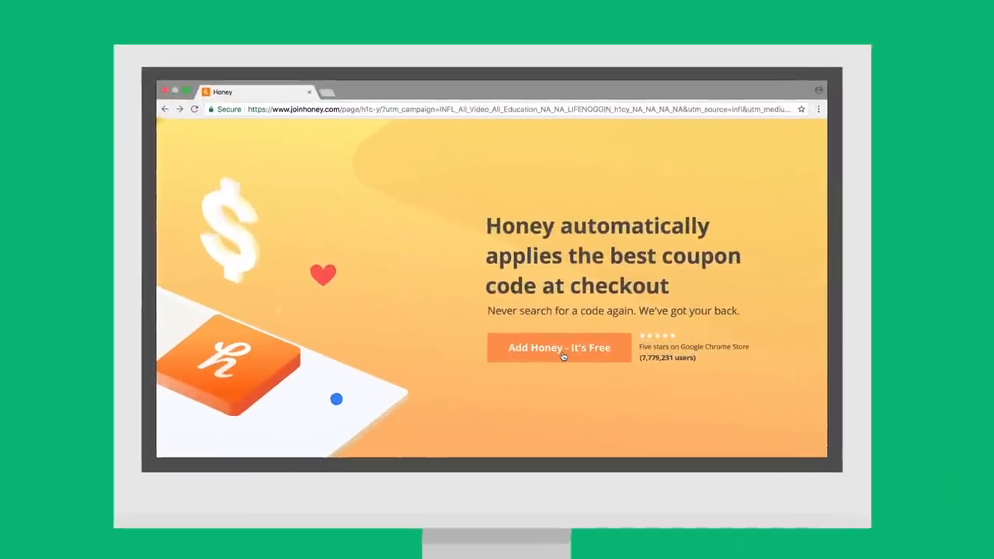
# - Install Honey via 'Add Honey - It's Free' and confirm 'Add extension' in Chrome
pyautogui.click(559, 348)
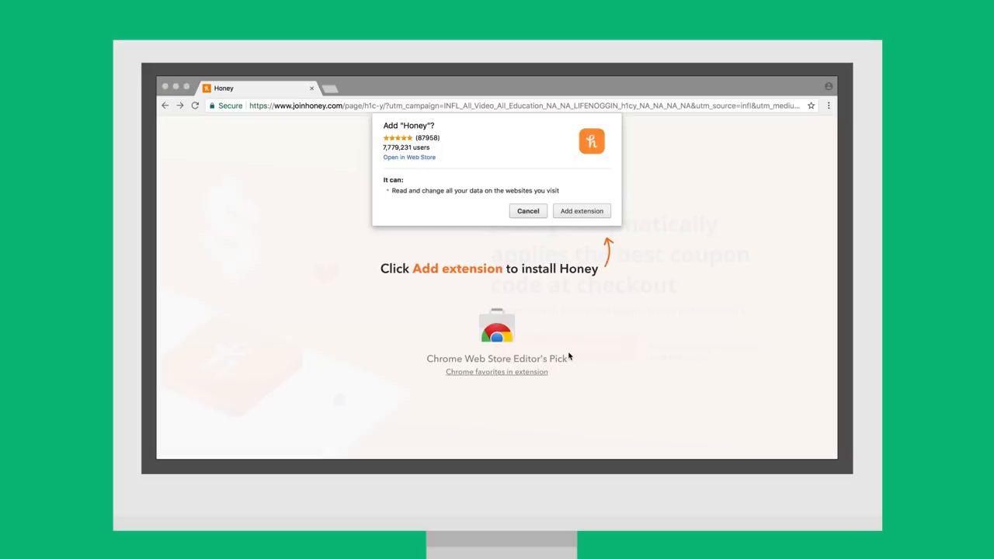
pyautogui.click(581, 211)
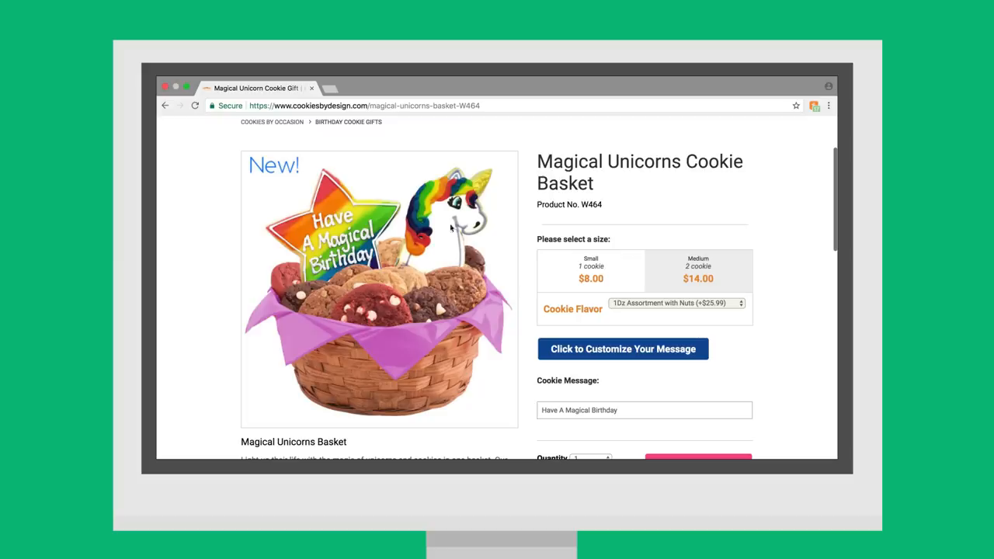
# - Apply Honey's found coupon CJSAVE10 to the cart, saving $4.00 for a $35.99 total
pyautogui.click(698, 458)
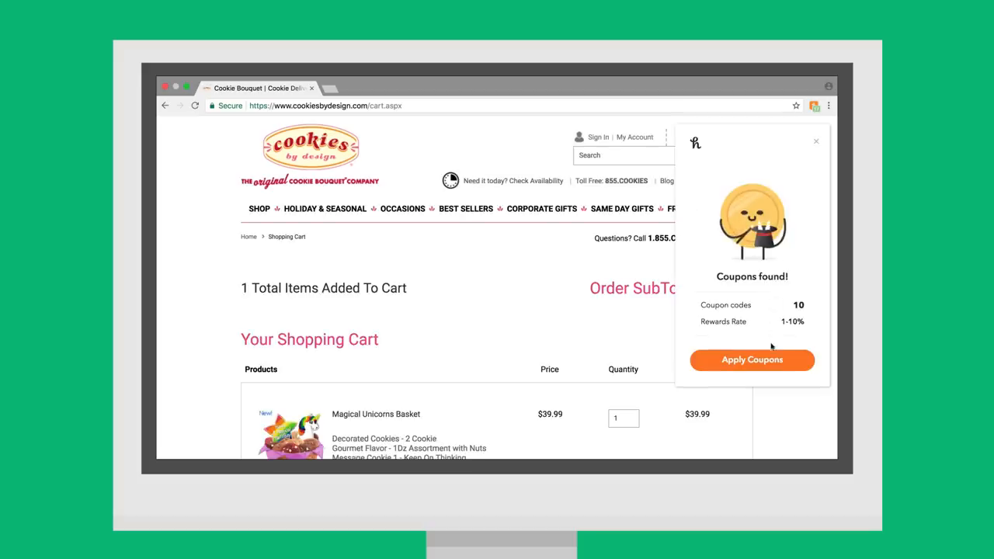
pyautogui.click(752, 360)
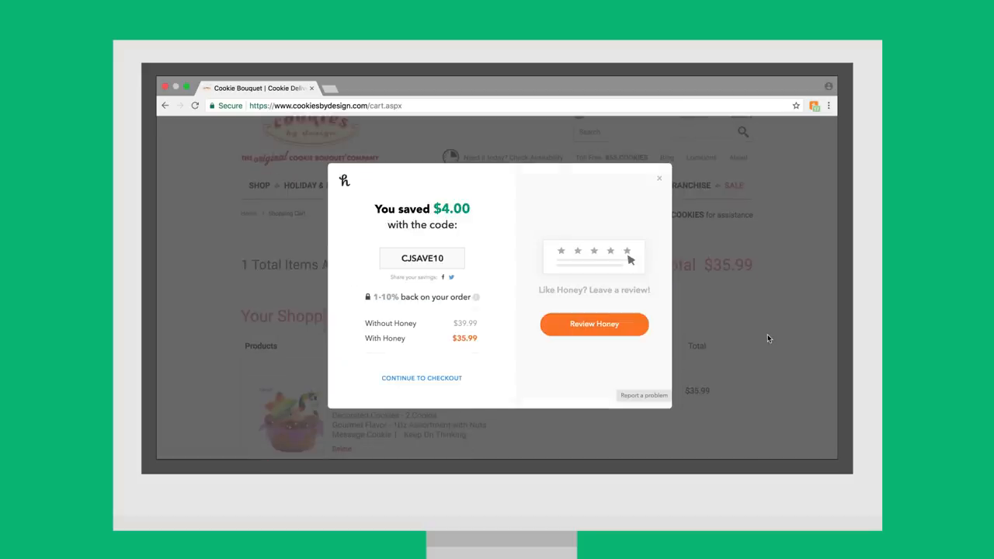